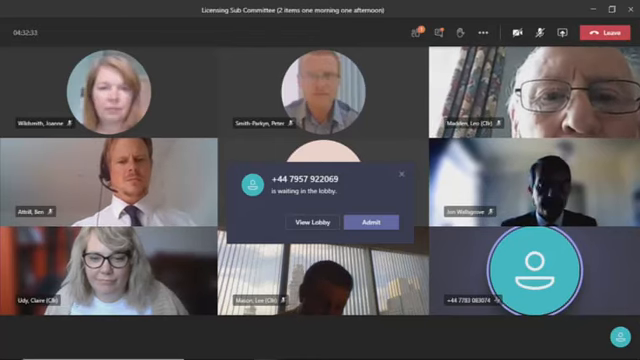
Admit the caller waiting in the lobby into the meeting.
left_click(358, 222)
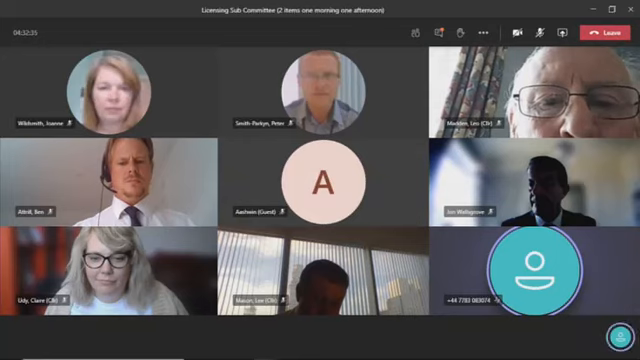